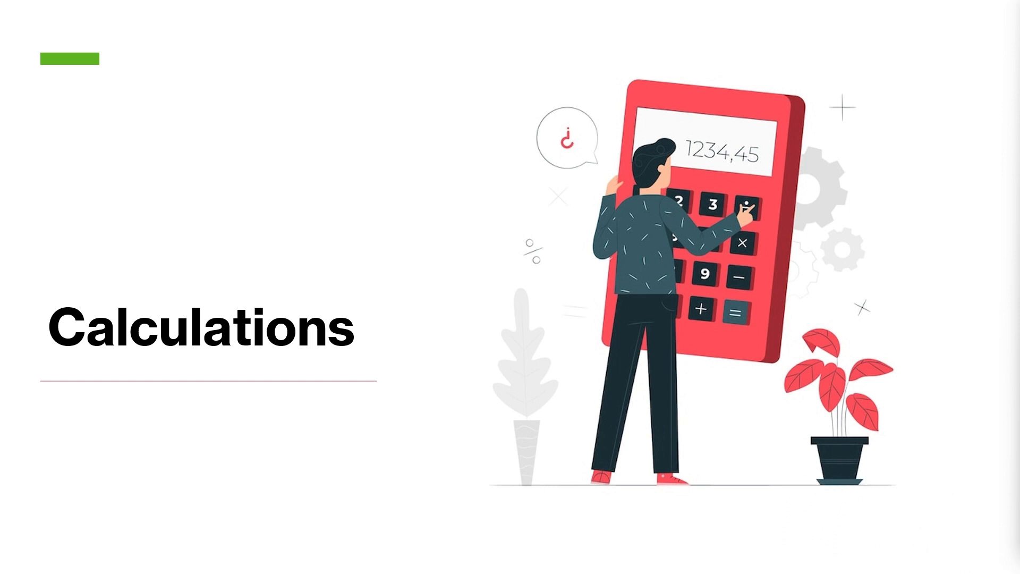
# Advance the slideshow from the Calculations slide to the Limitations title slide.
pyautogui.press('right')
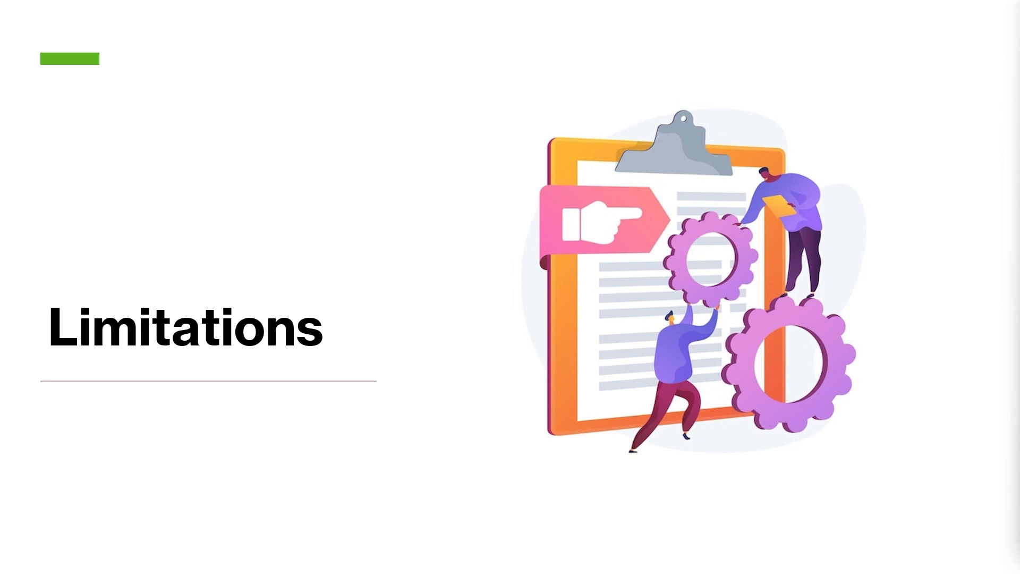
# Advance past Limitations to the closing thank-you slide with the green thumbs-up.
pyautogui.press('Right')
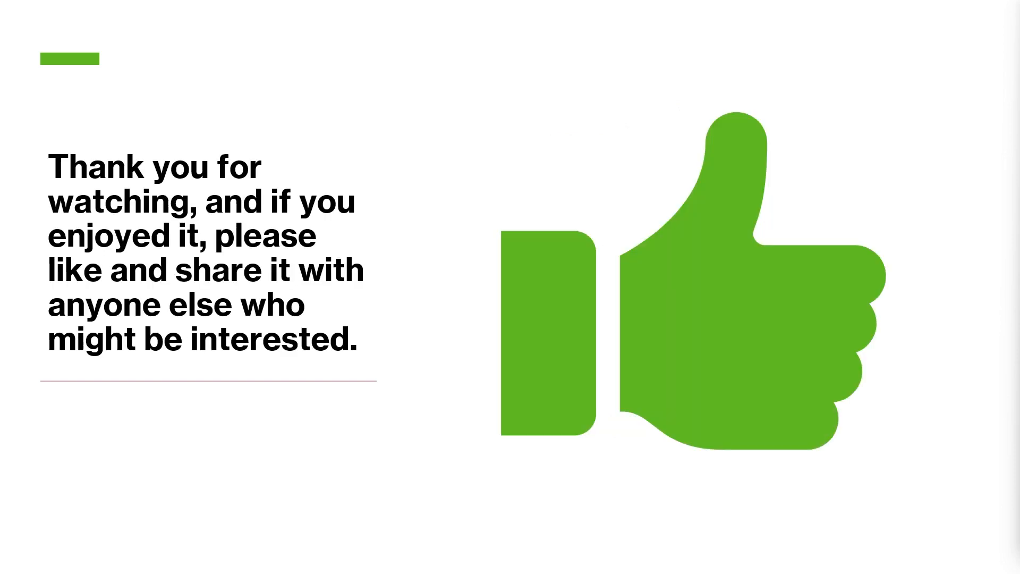